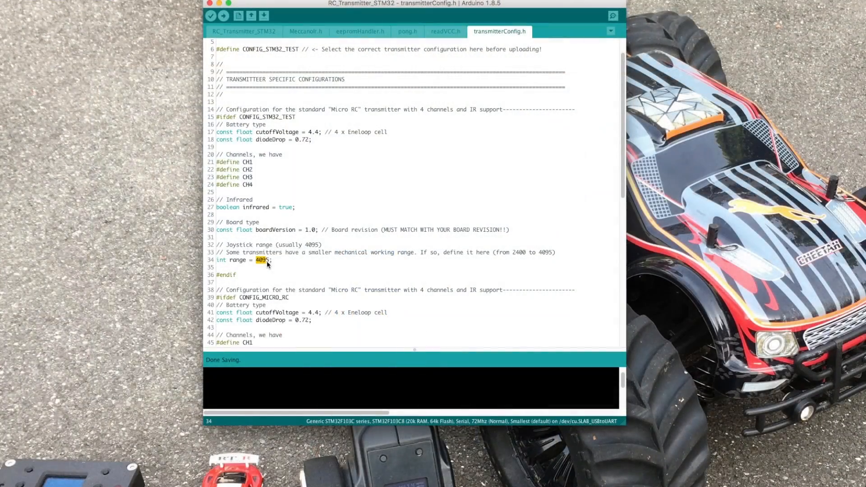
Change the int range value from 4095 to 3700 and begin compiling the sketch
{"action": "type", "text": "3700"}
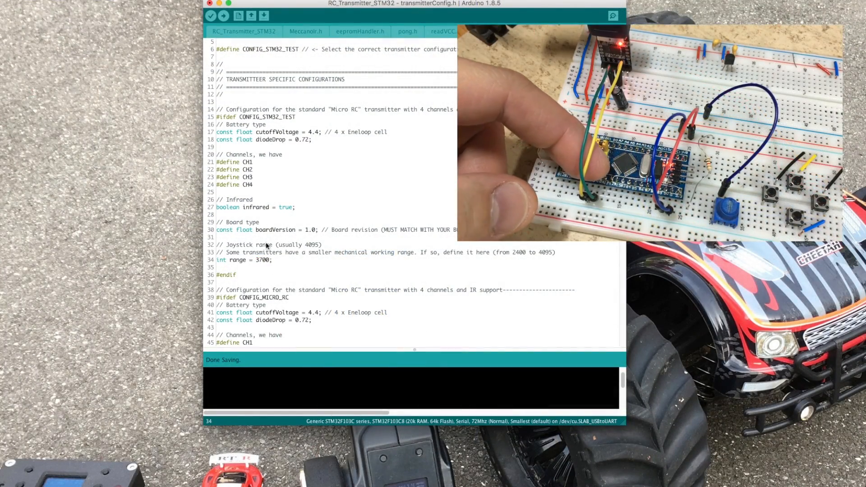
{"action": "left_click", "coordinate": [223, 15]}
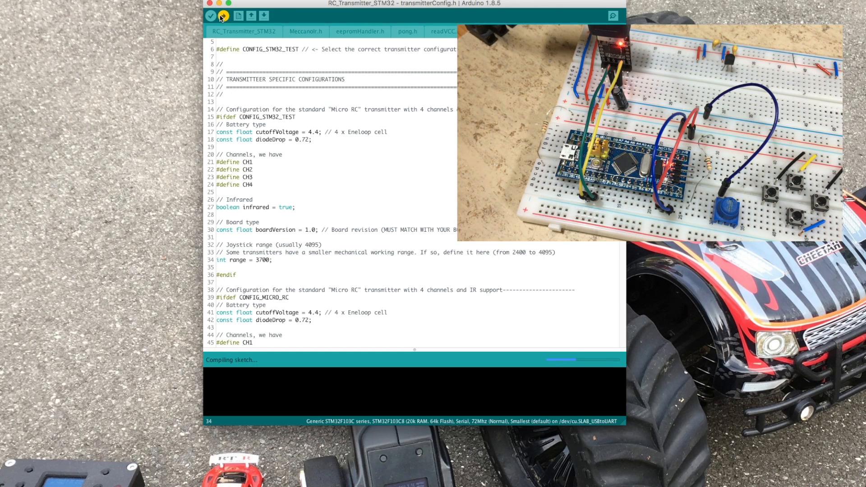